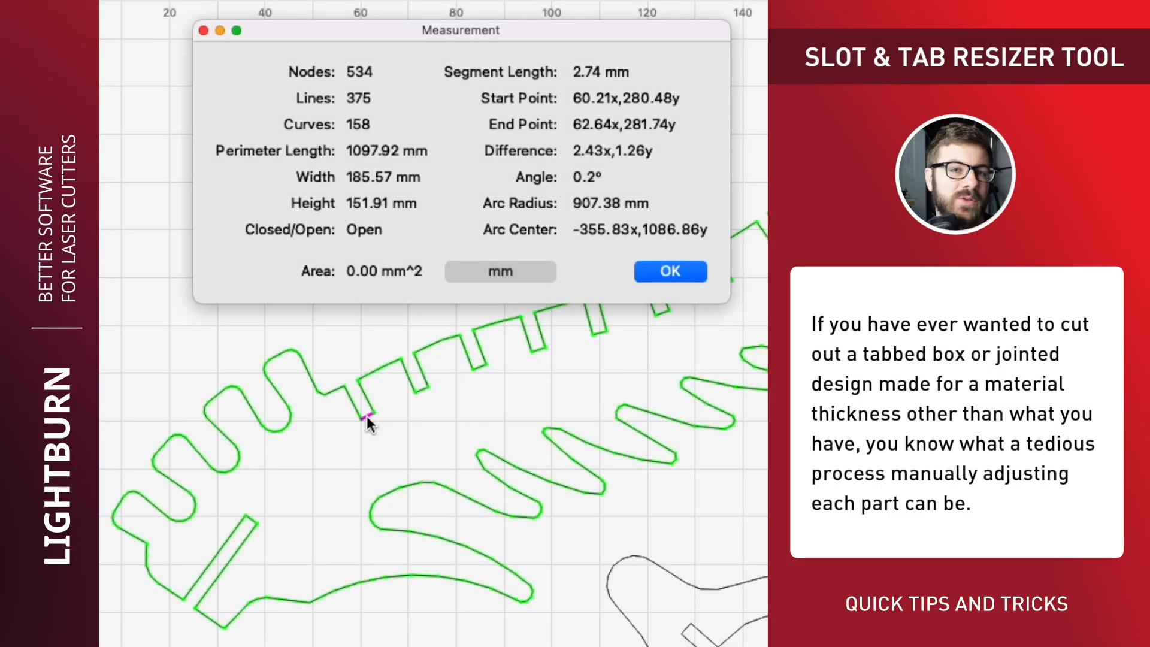
- Import the tabbed box design onto the workspace and reach for the Measure tool
{"action": "left_click", "coordinate": [668, 271]}
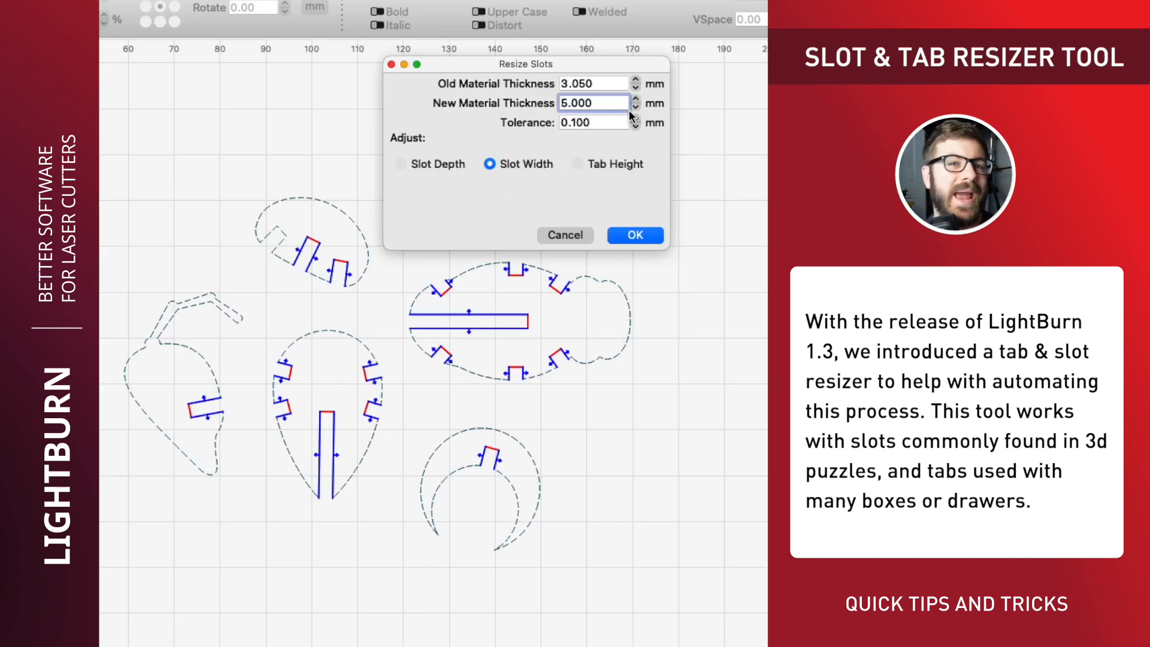
{"action": "left_click", "coordinate": [350, 152]}
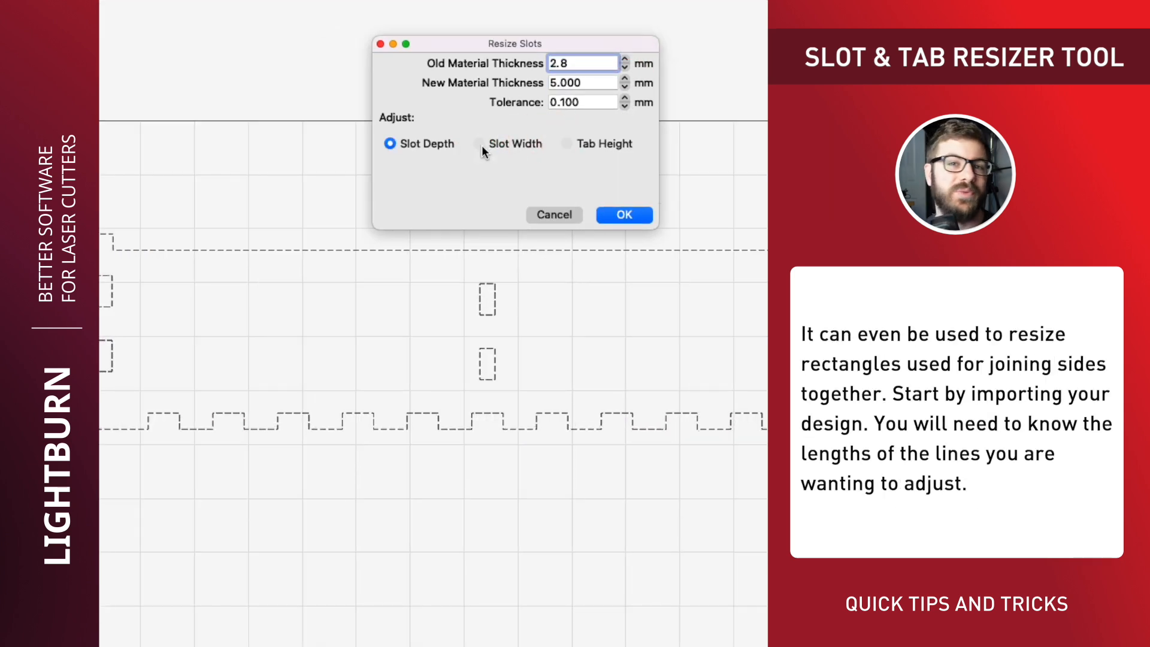
{"action": "left_click", "coordinate": [479, 142]}
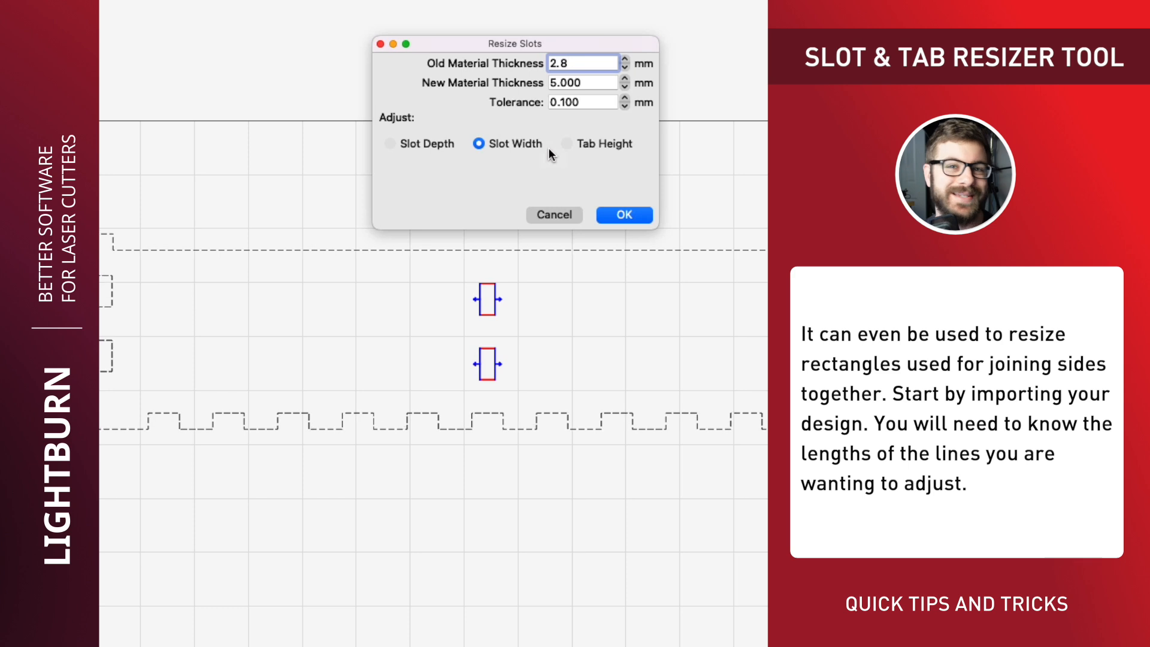
{"action": "left_click", "coordinate": [622, 214]}
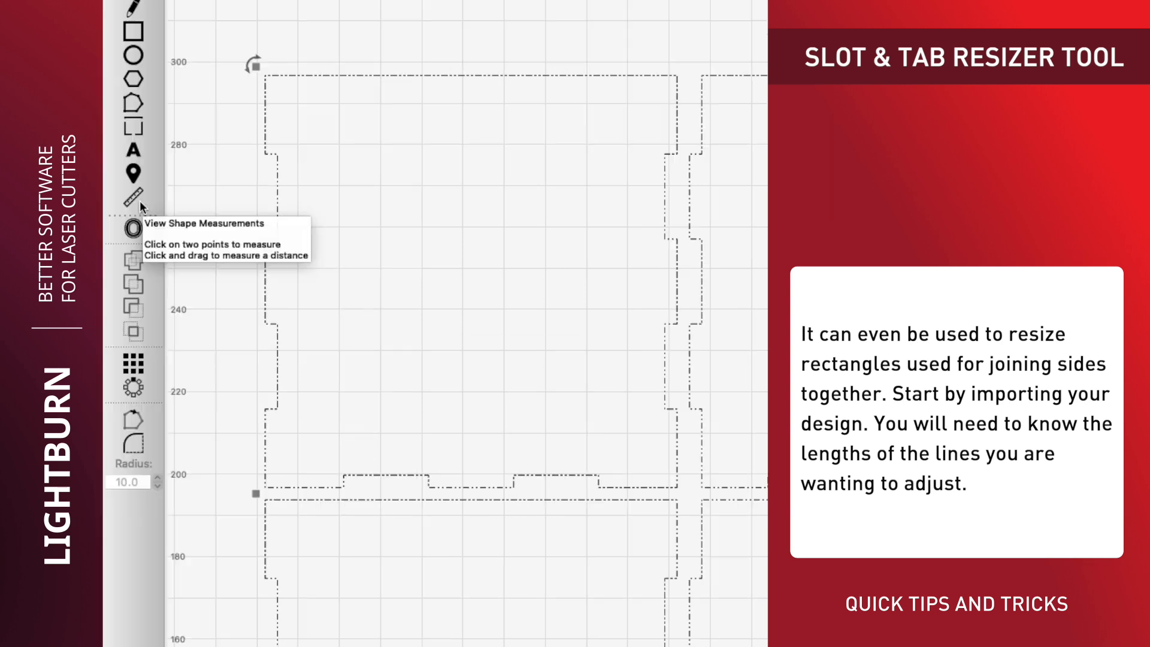
- Measure a tab edge as 3.00 mm with the ruler tool, then dismiss the readout
{"action": "left_click", "coordinate": [133, 198]}
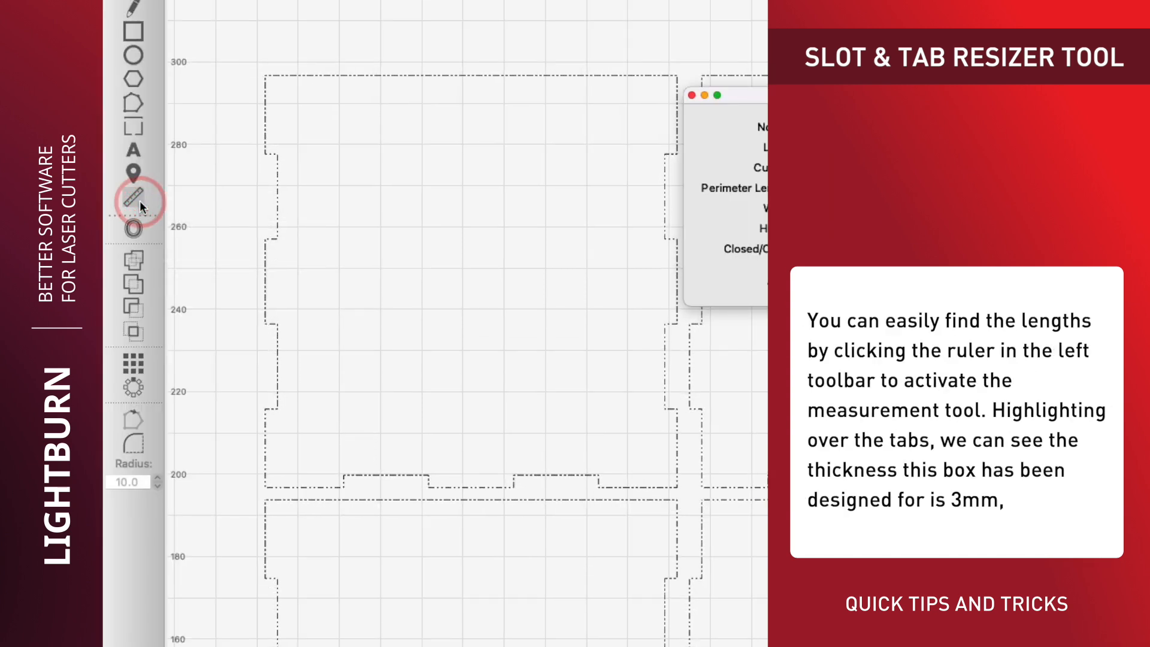
{"action": "left_click", "coordinate": [134, 200]}
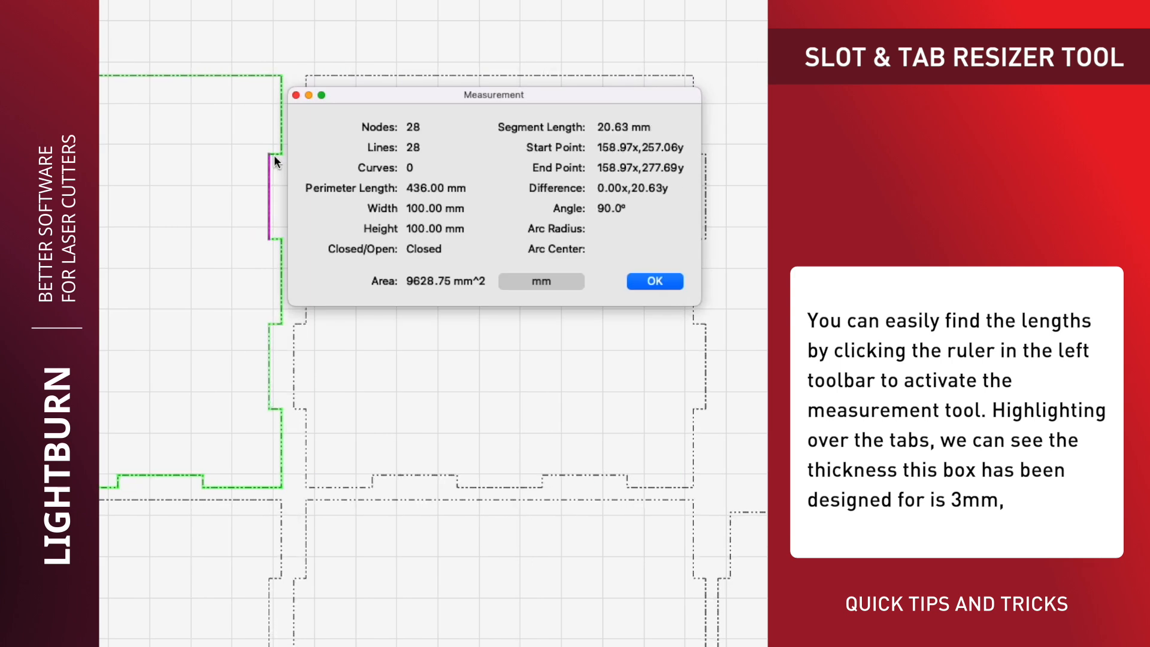
{"action": "mouse_move", "coordinate": [275, 156]}
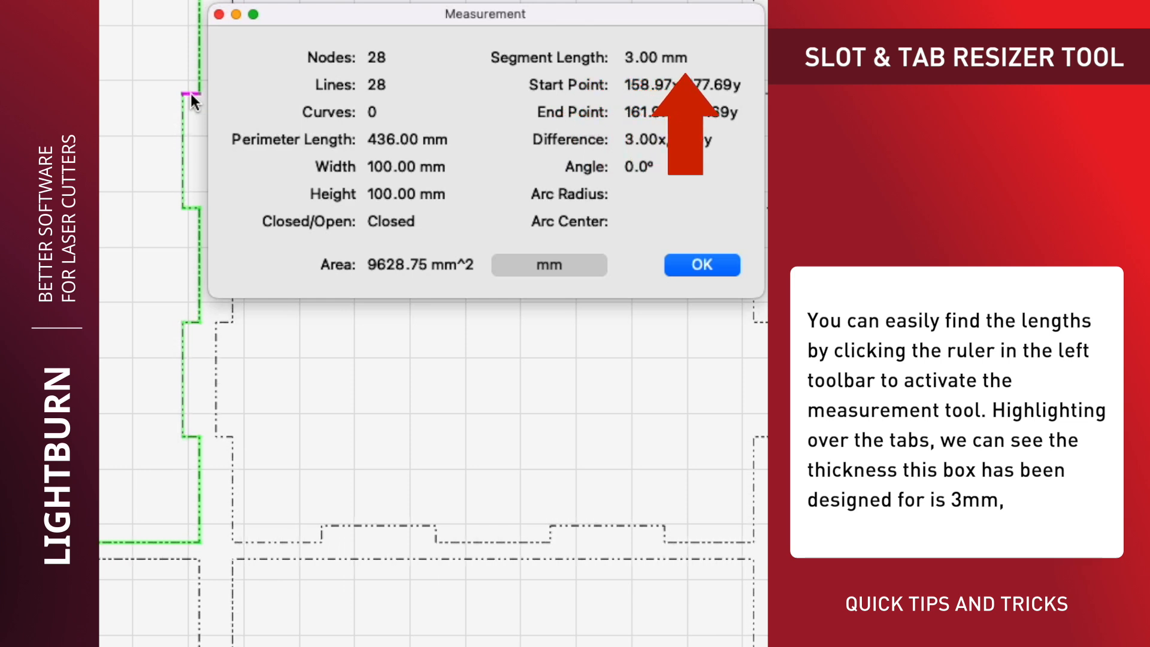
{"action": "left_click", "coordinate": [701, 265]}
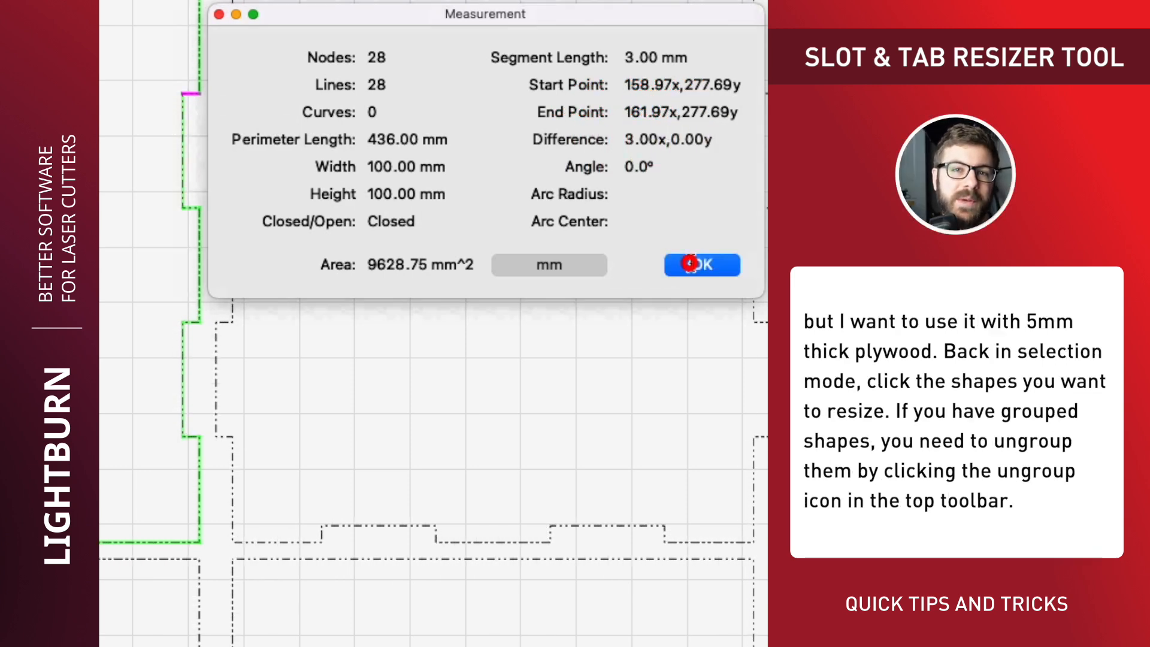
{"action": "left_click", "coordinate": [700, 265]}
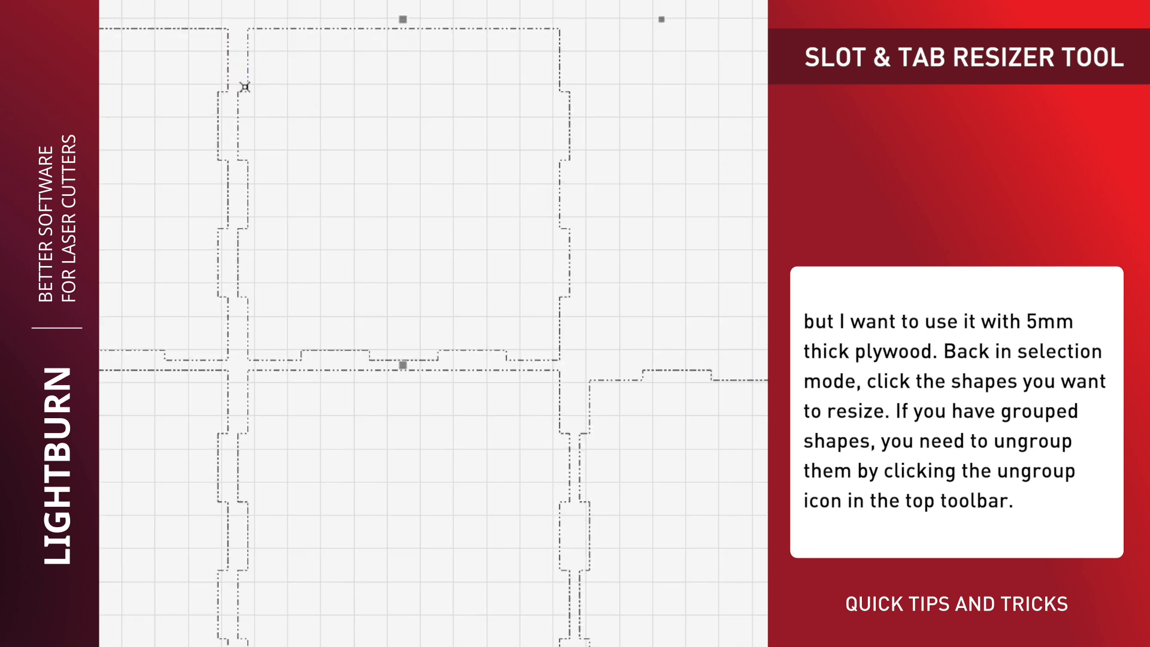
- Ungroup the selected box pieces and bring up Tools > Resize Slots in Selection
{"action": "left_click", "coordinate": [353, 12]}
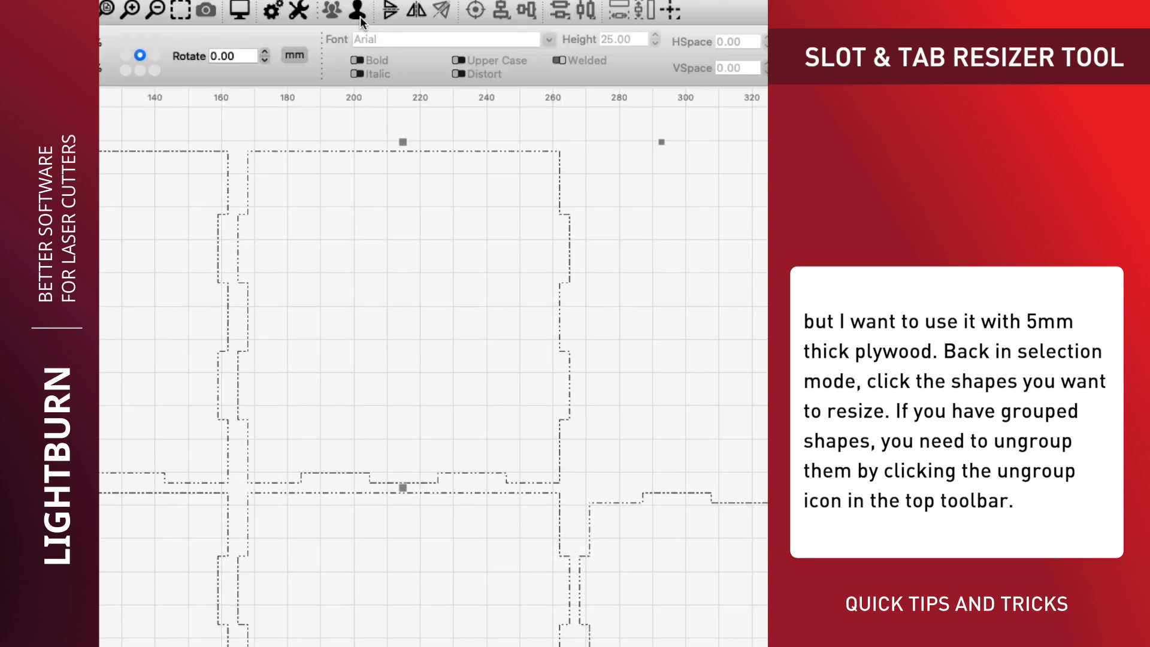
{"action": "mouse_move", "coordinate": [361, 12]}
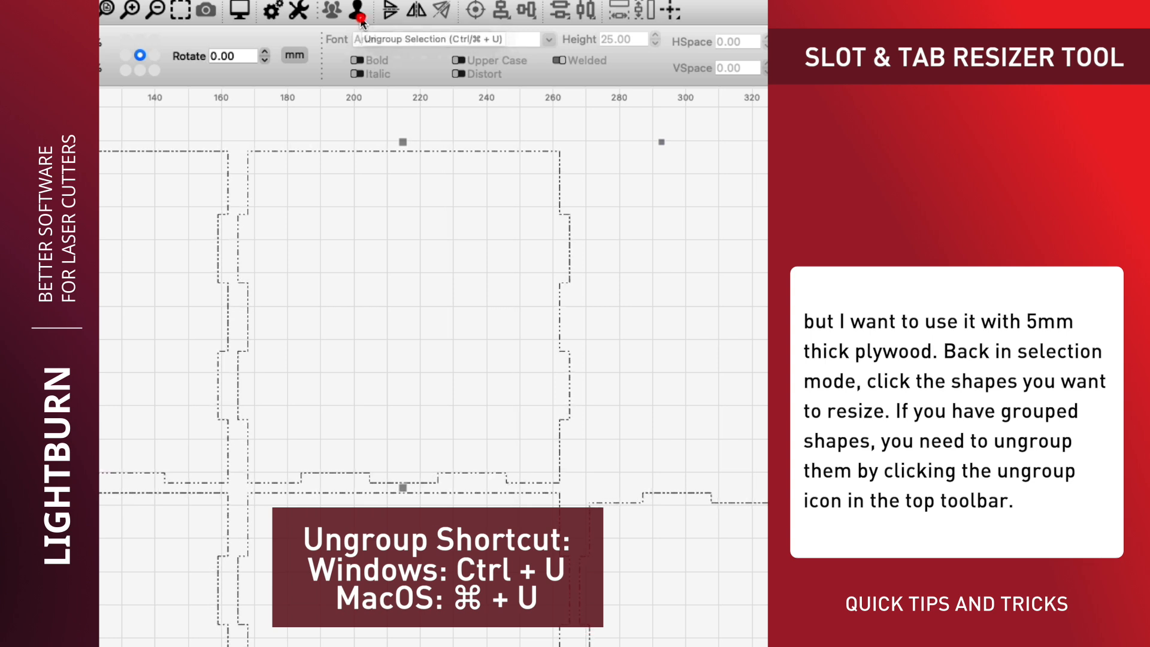
{"action": "left_click", "coordinate": [355, 11]}
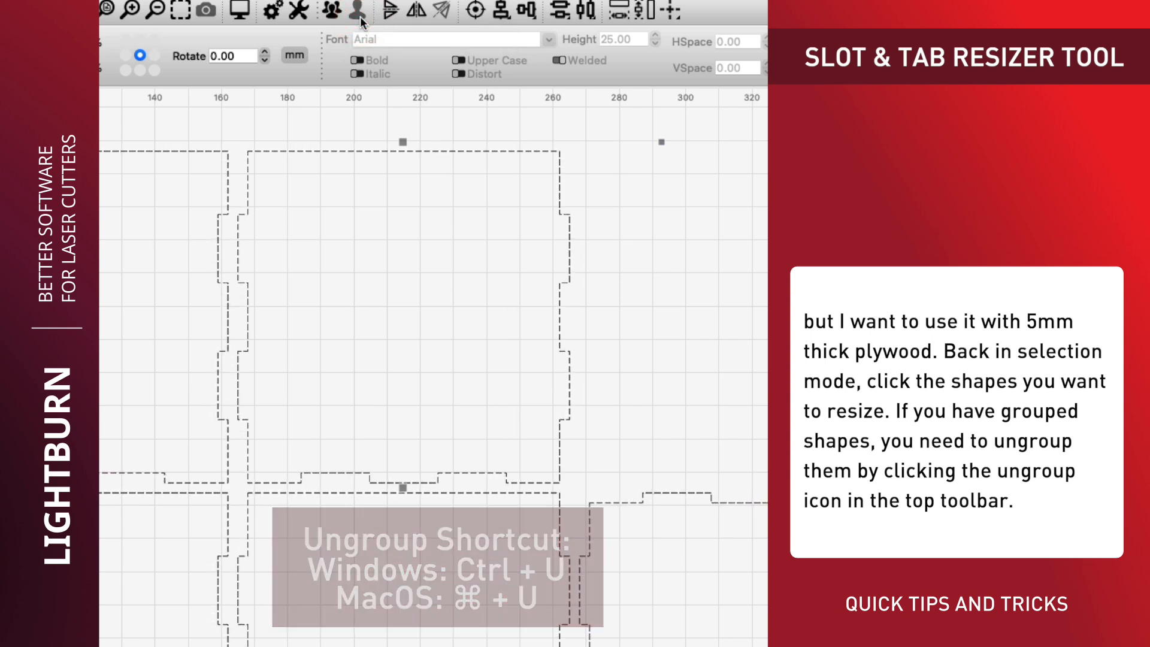
{"action": "left_click", "coordinate": [340, 8]}
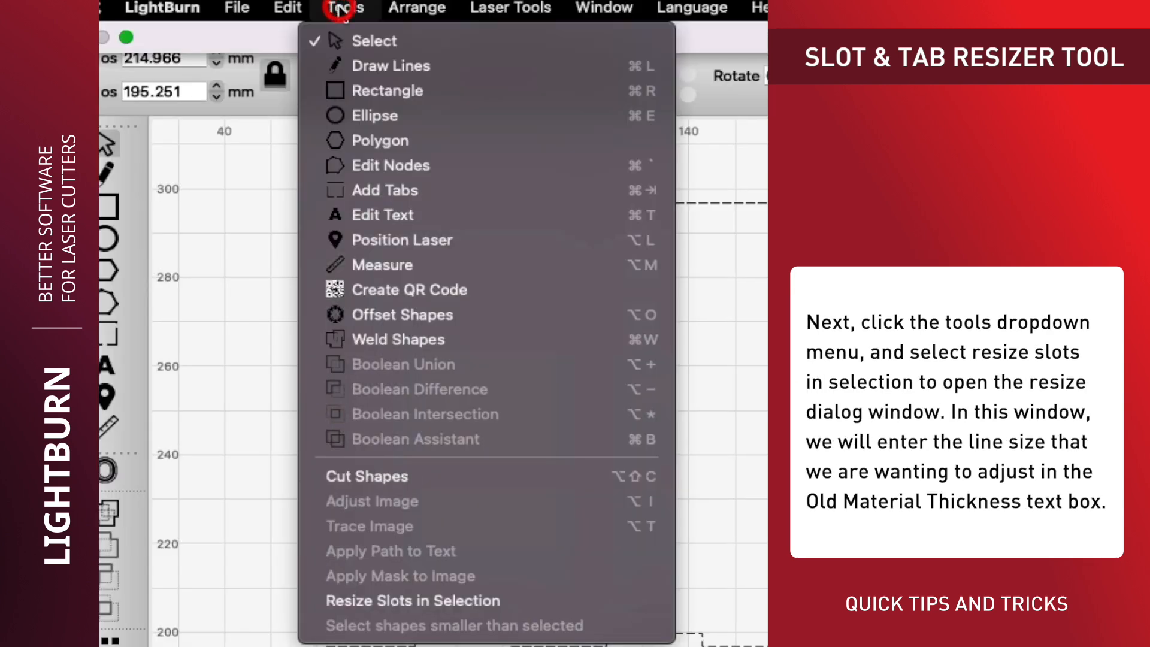
{"action": "mouse_move", "coordinate": [388, 577]}
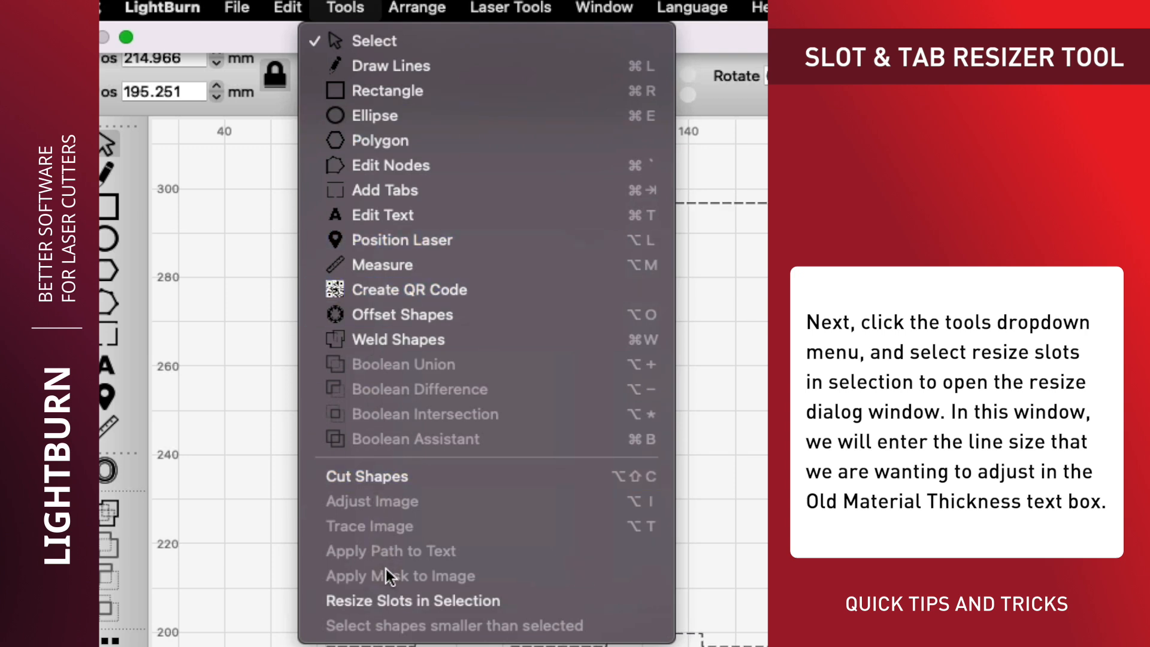
{"action": "left_click", "coordinate": [412, 600]}
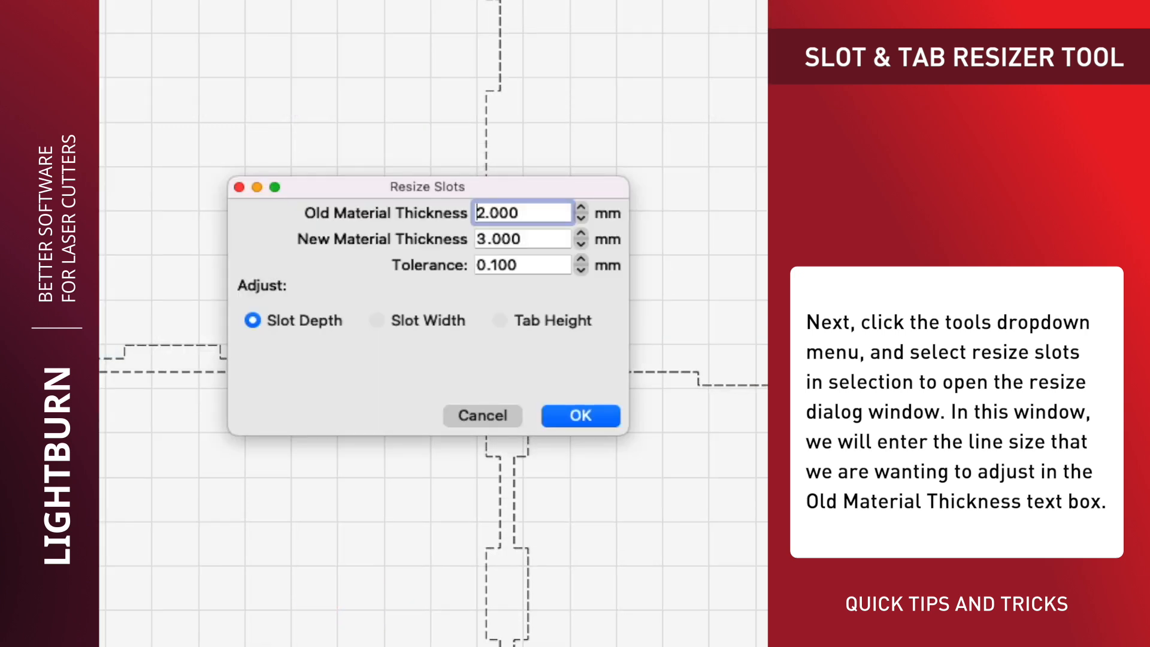
- Set old material thickness to 3 mm and new material thickness to 5 mm
{"action": "left_click_drag", "start_coordinate": [425, 187], "coordinate": [279, 15]}
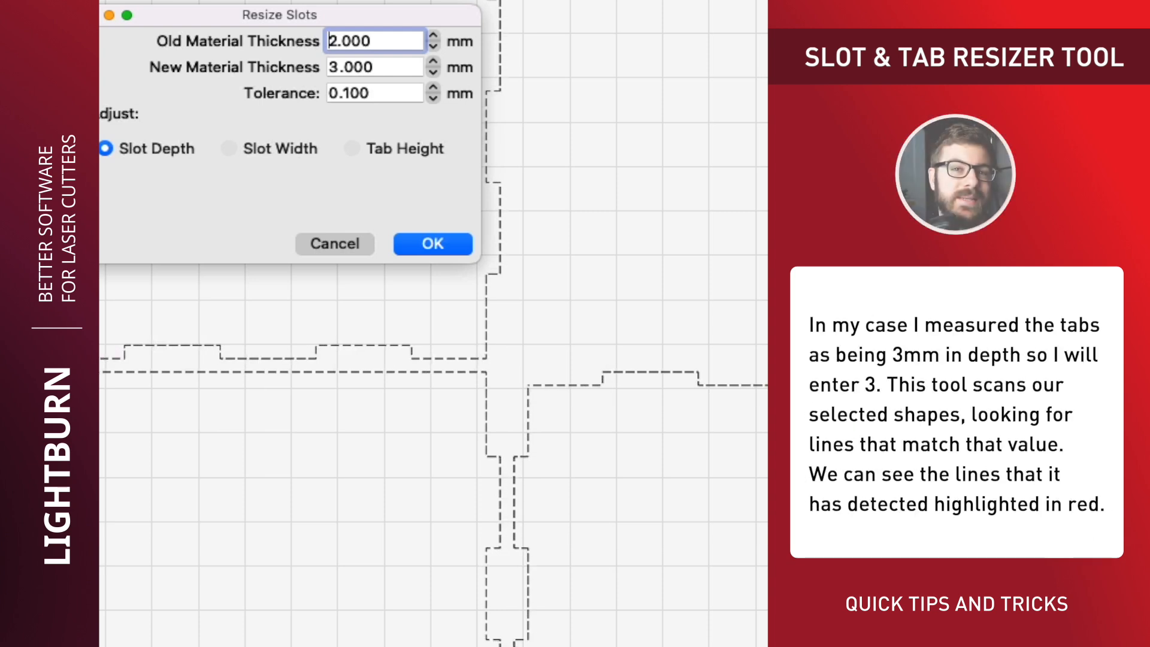
{"action": "left_click", "coordinate": [432, 35]}
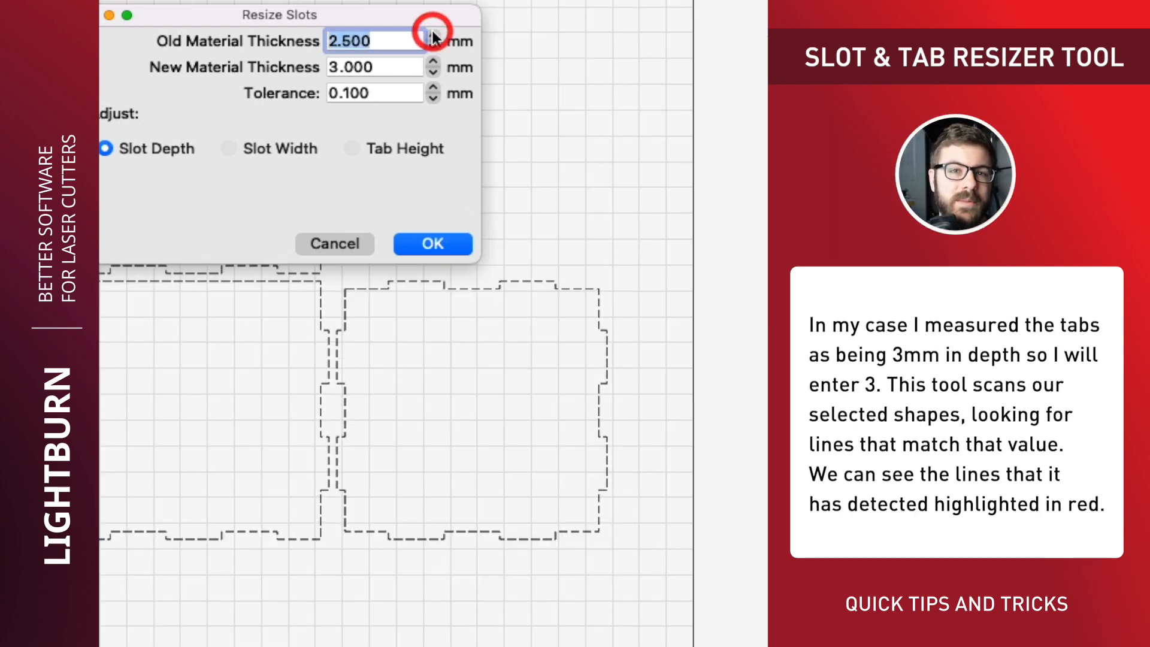
{"action": "left_click", "coordinate": [433, 36]}
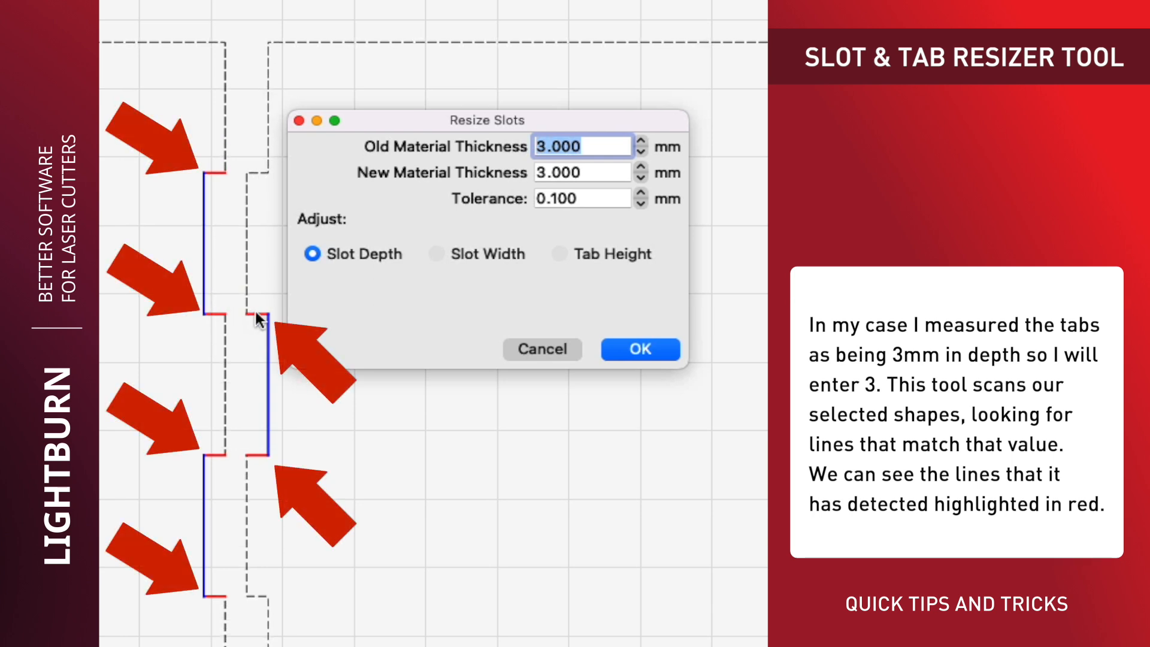
{"action": "mouse_move", "coordinate": [255, 468]}
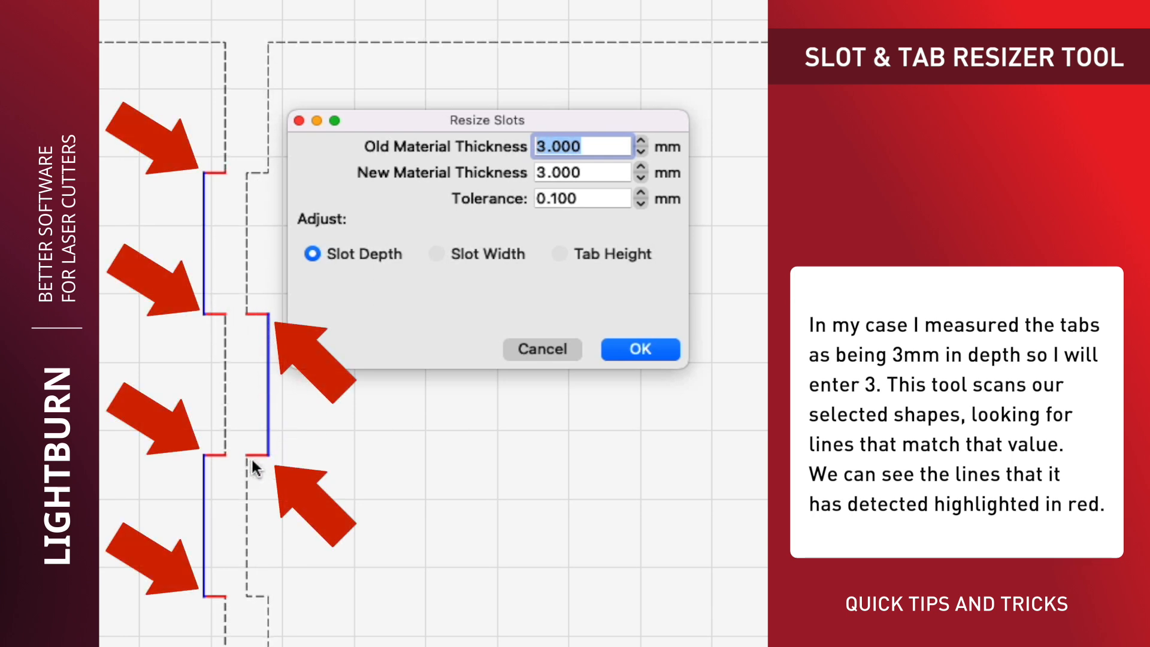
{"action": "left_click", "coordinate": [642, 168]}
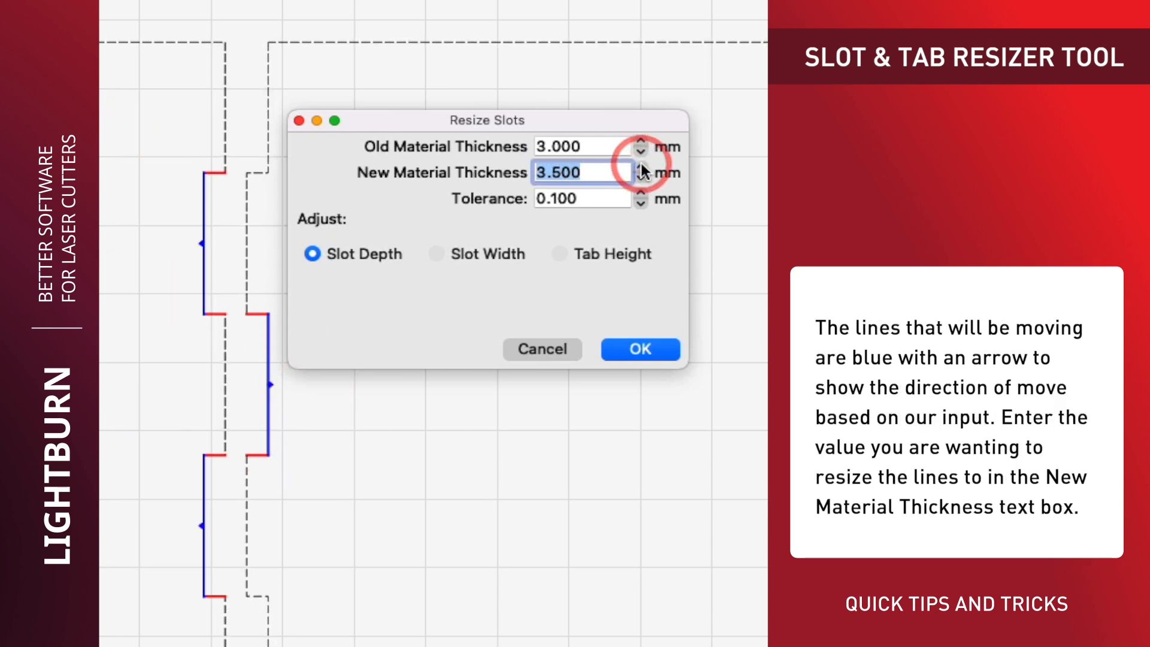
{"action": "left_click", "coordinate": [639, 167]}
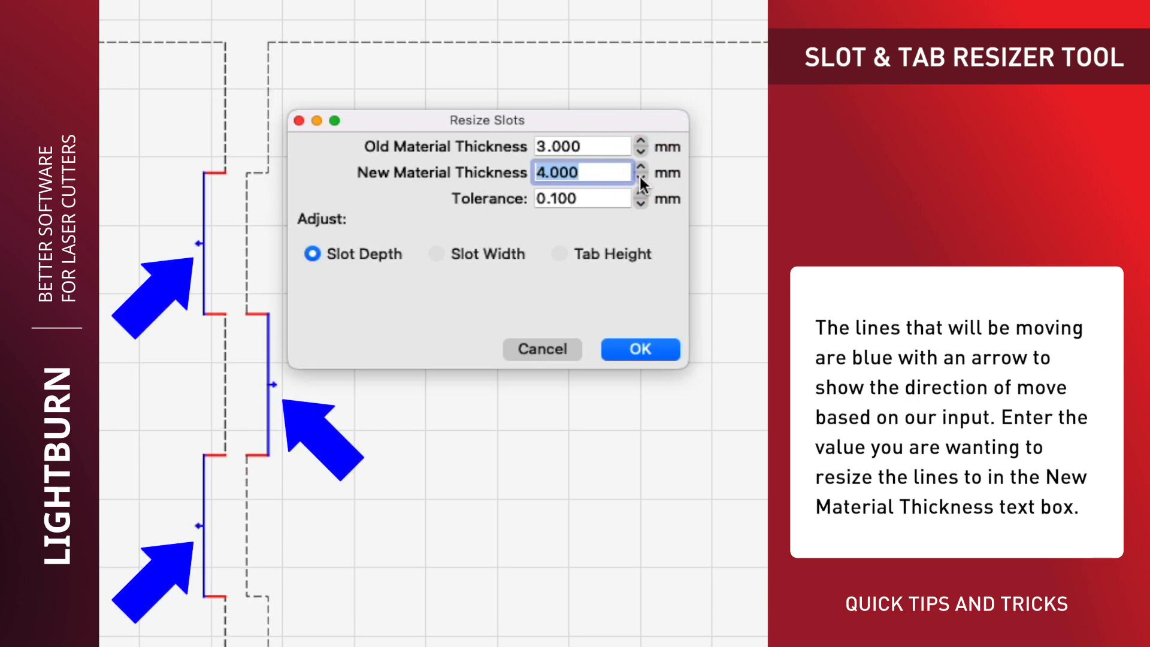
{"action": "left_click", "coordinate": [639, 168]}
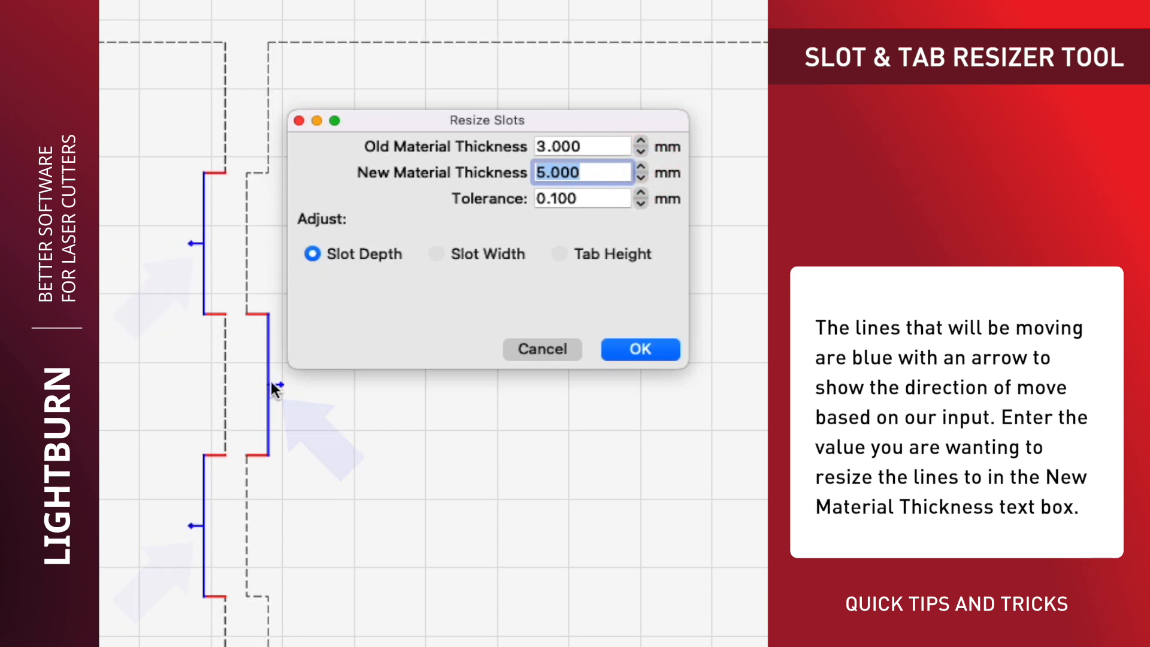
{"action": "type", "text": "0.500"}
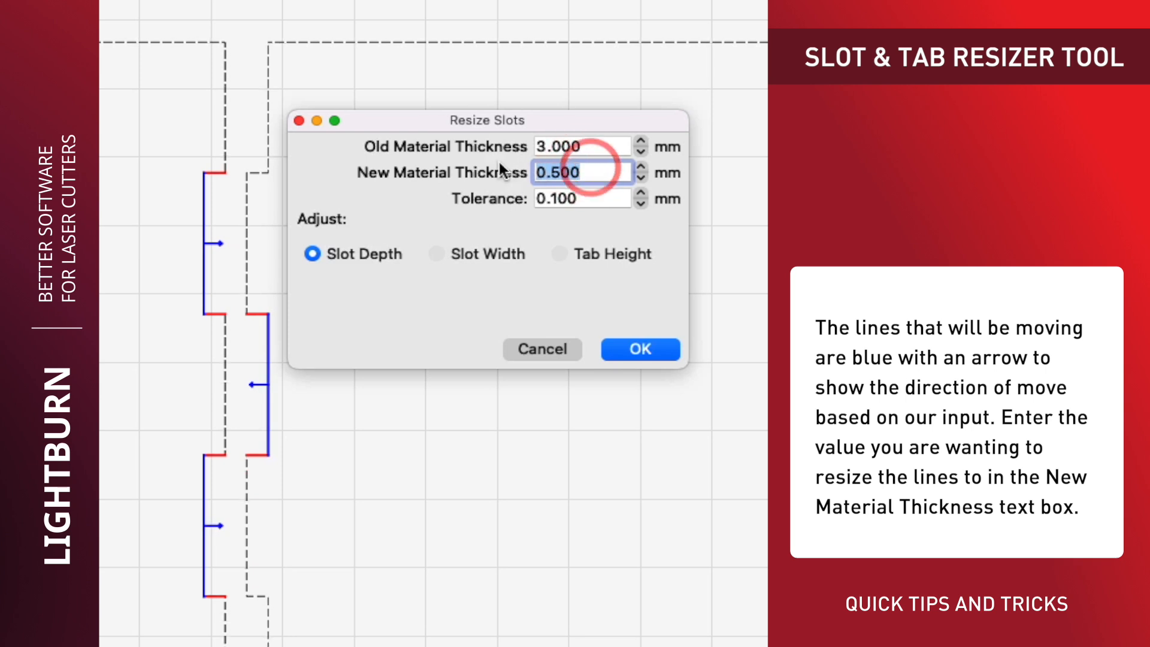
{"action": "type", "text": "5"}
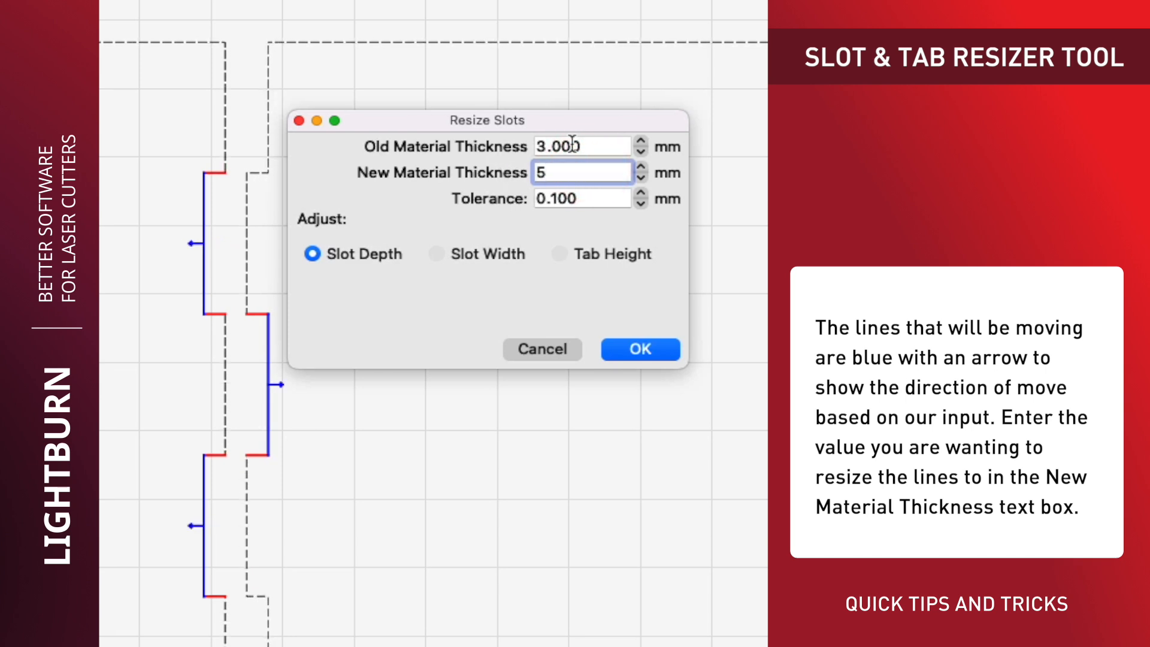
{"action": "mouse_move", "coordinate": [402, 286]}
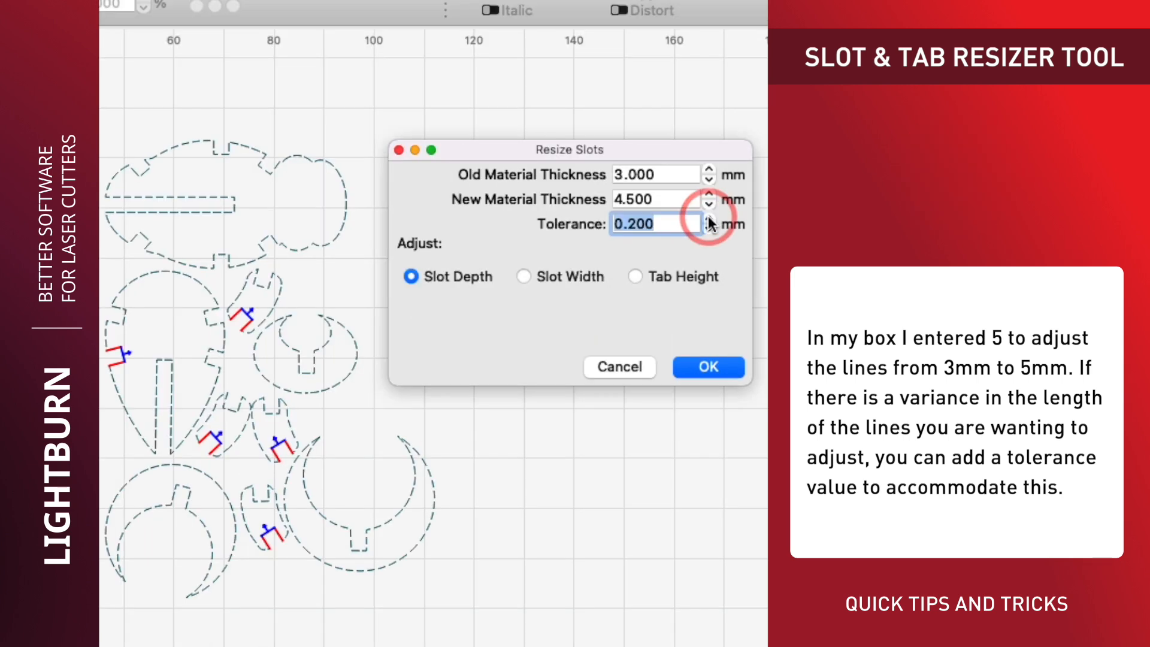
- Nudge the tolerance slightly and settle on Slot Depth as the dimension to adjust
{"action": "left_click", "coordinate": [708, 219]}
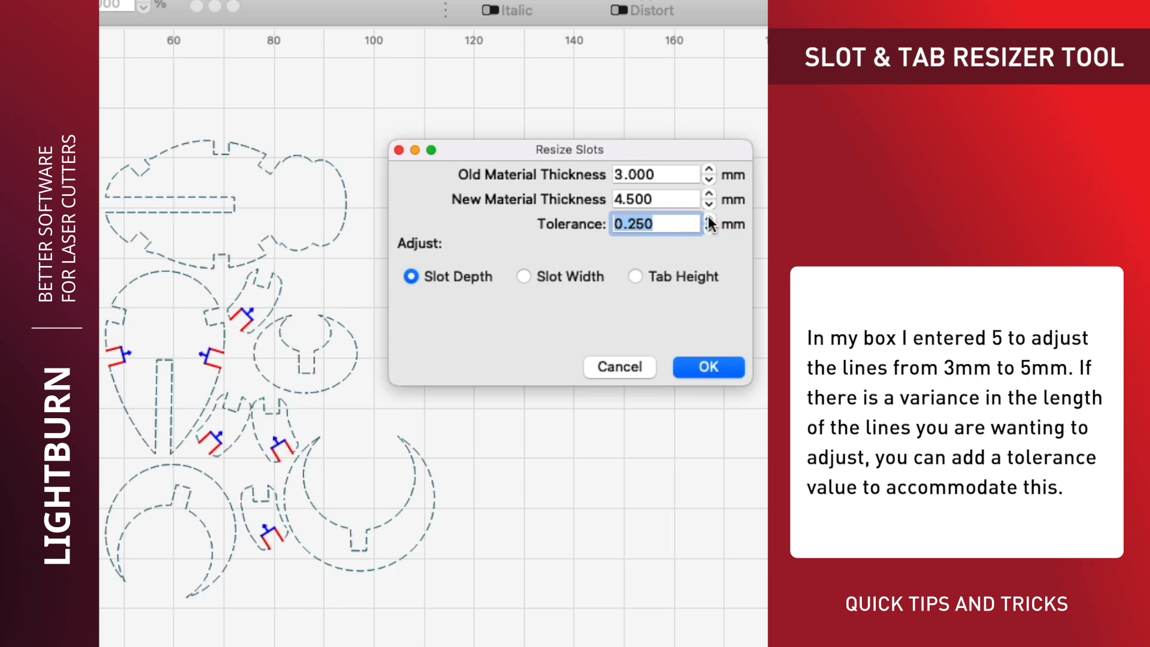
{"action": "left_click", "coordinate": [708, 218]}
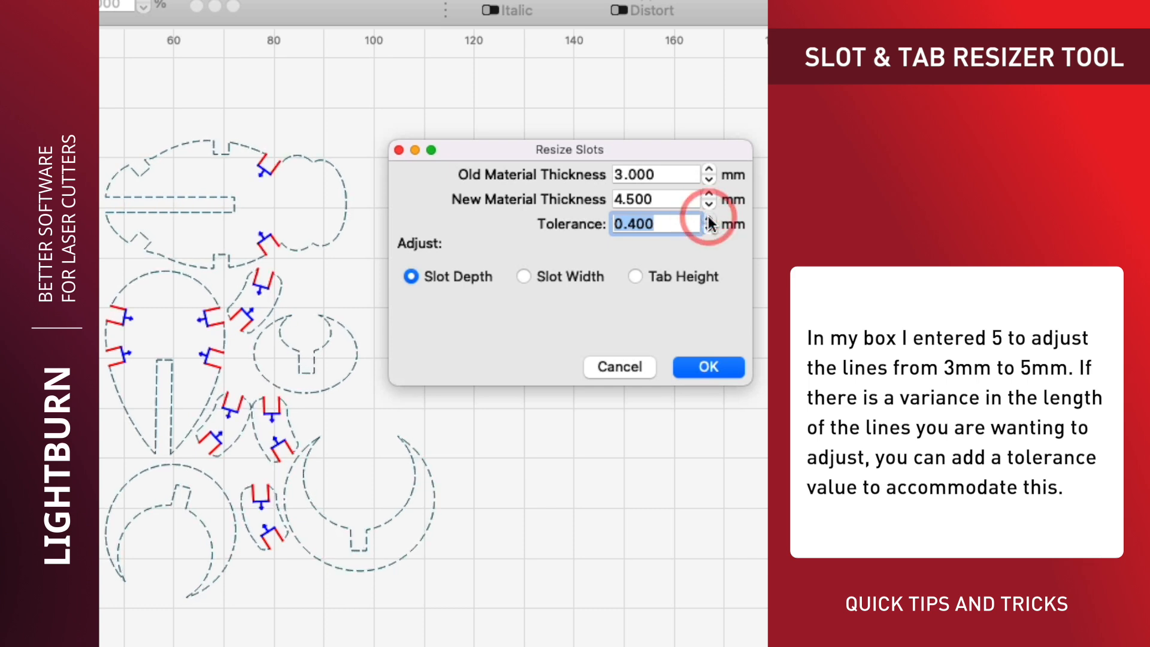
{"action": "left_click", "coordinate": [708, 218]}
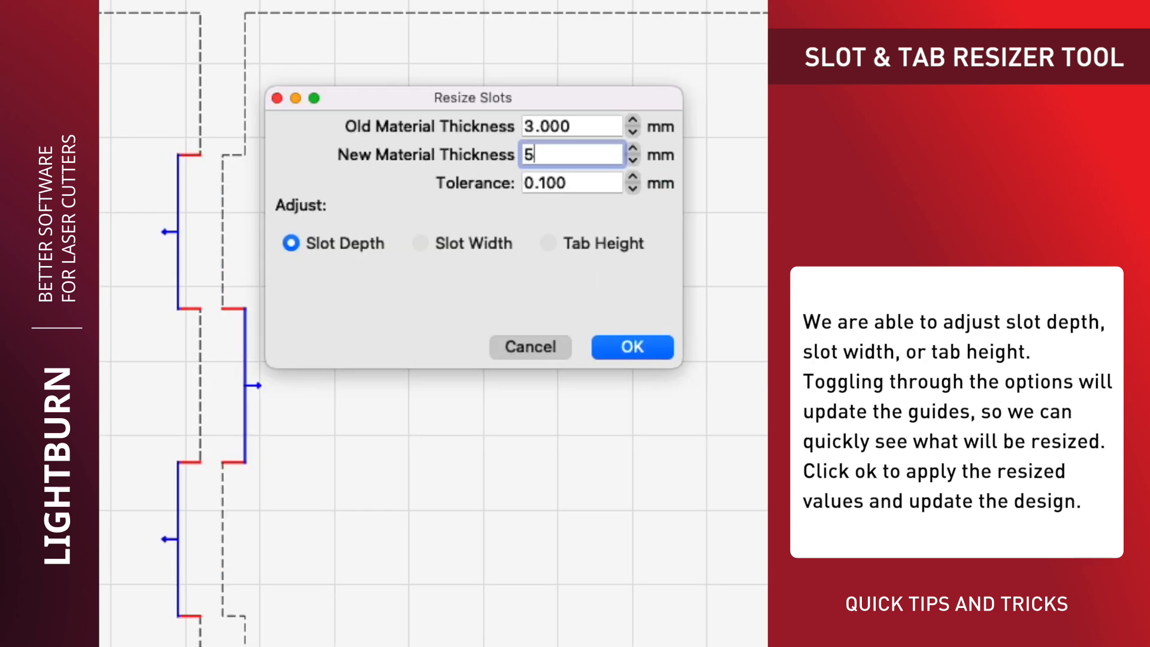
{"action": "left_click", "coordinate": [420, 243]}
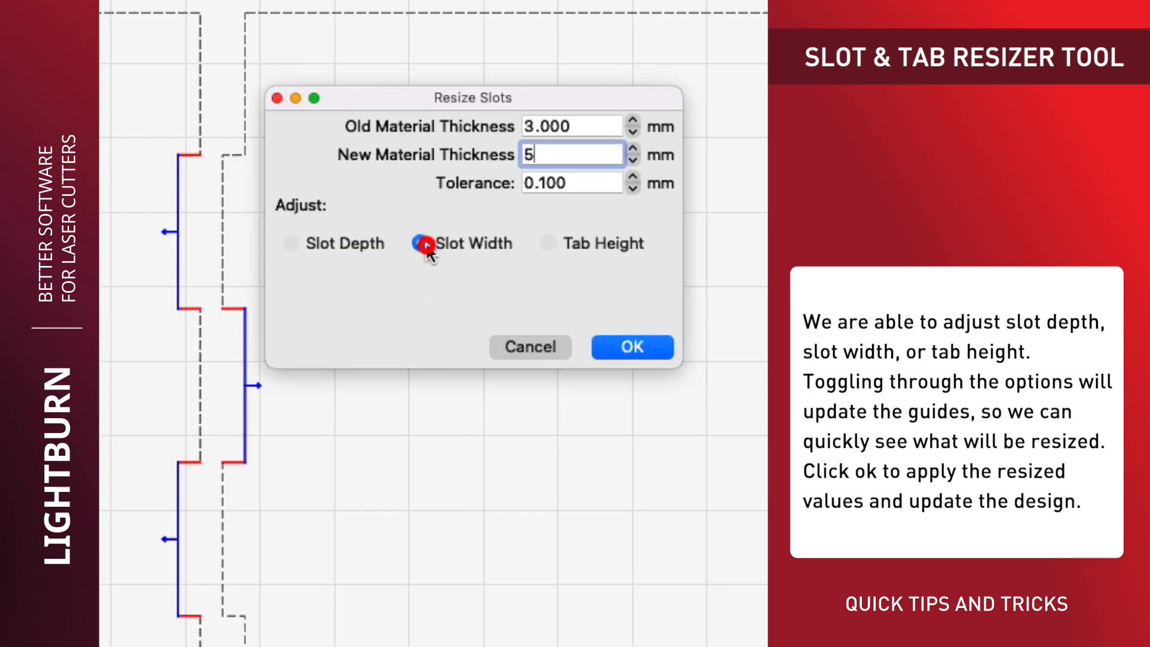
{"action": "left_click", "coordinate": [547, 244]}
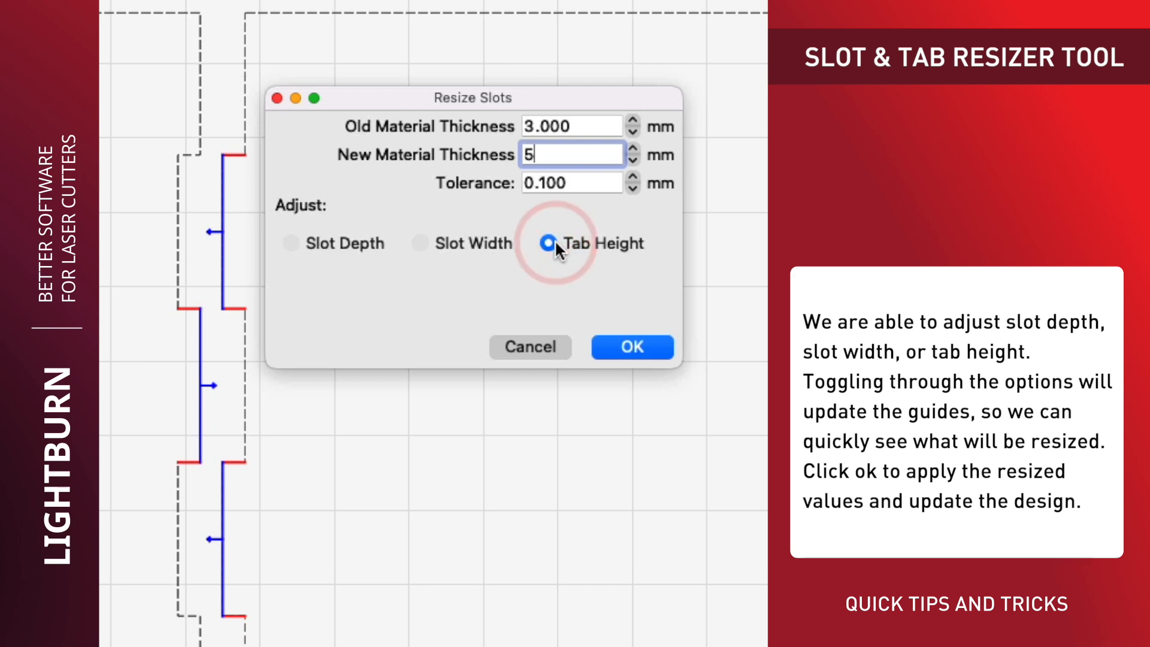
{"action": "left_click", "coordinate": [290, 243]}
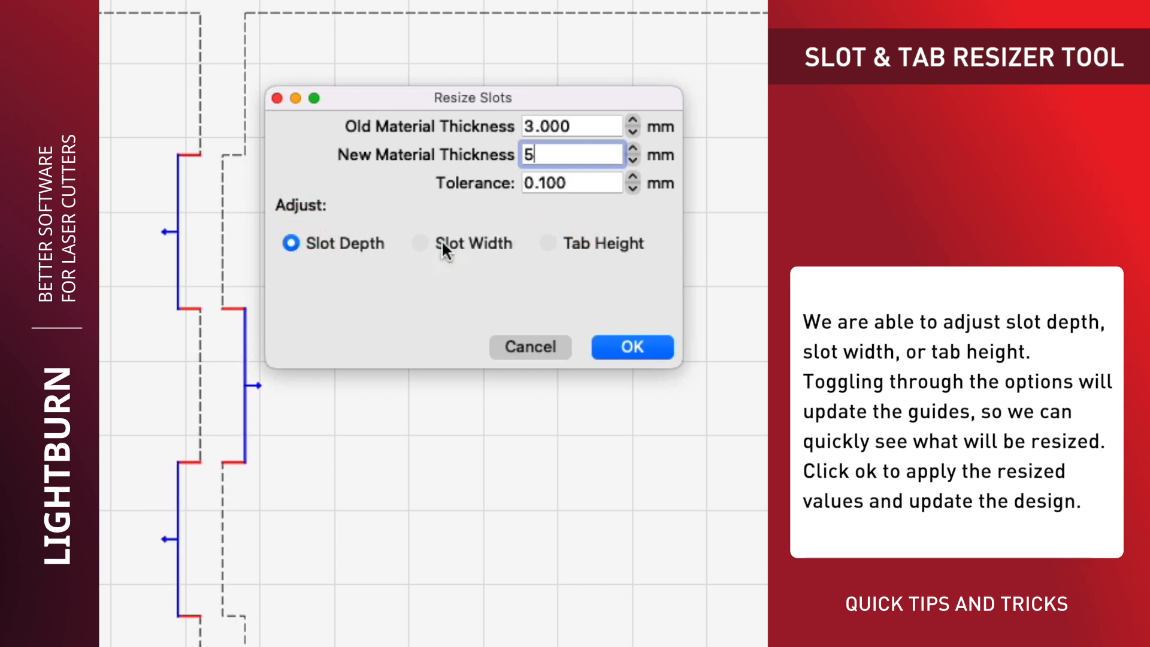
{"action": "left_click", "coordinate": [548, 243]}
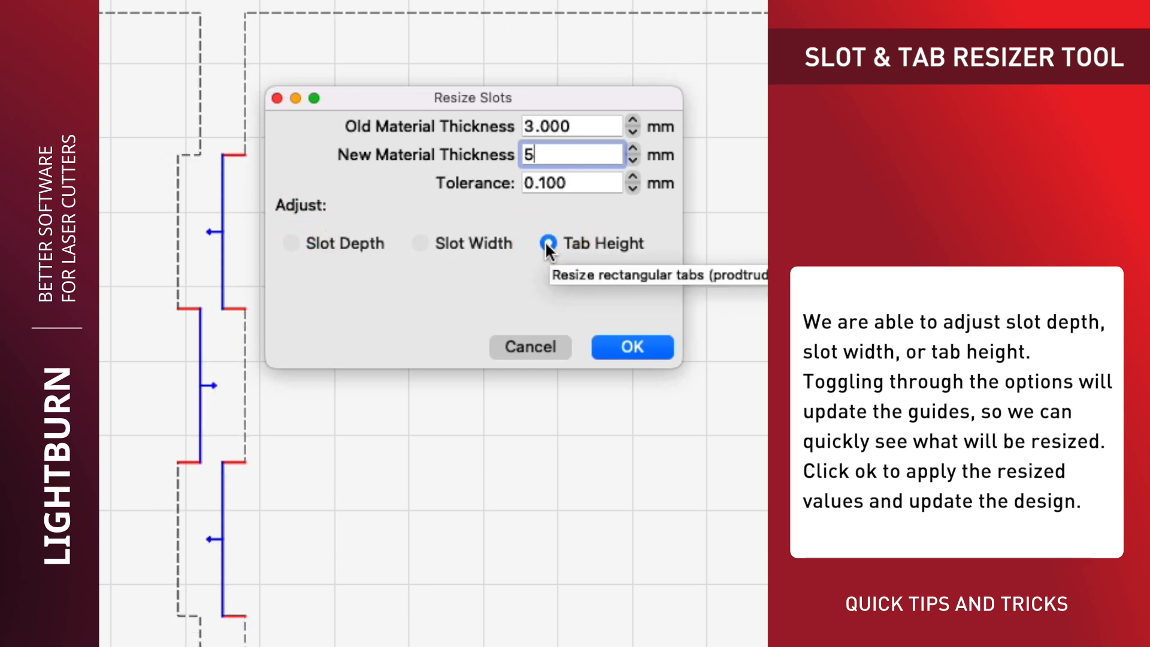
{"action": "left_click", "coordinate": [291, 243]}
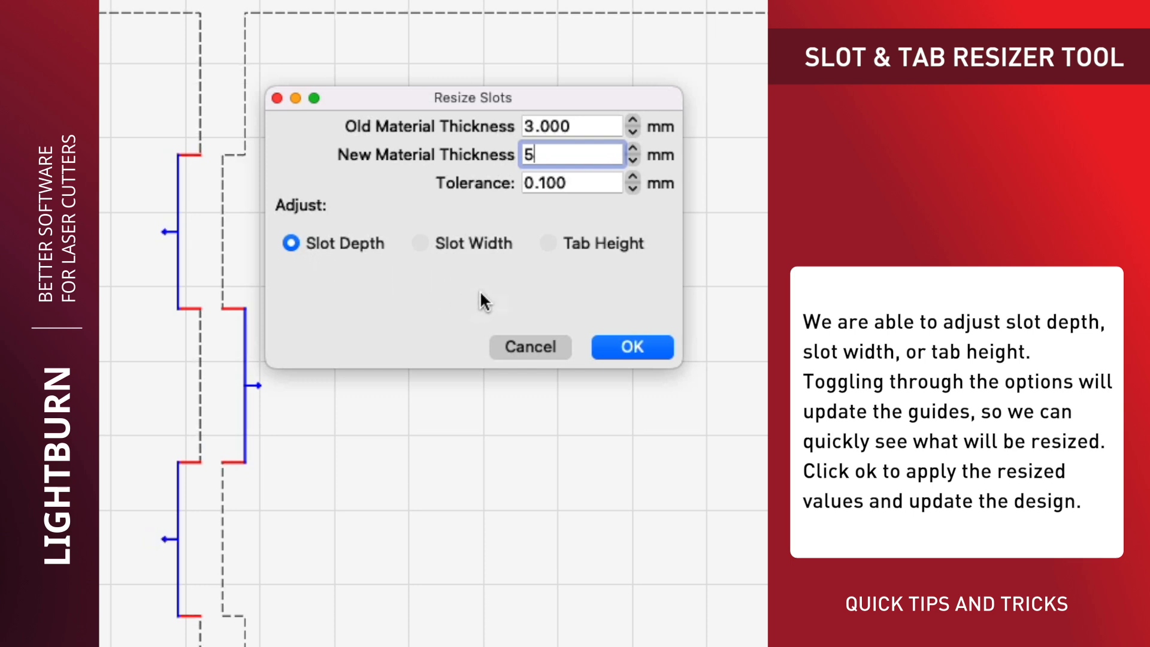
- Apply the resize and confirm a tab edge now measures 5.00 mm
{"action": "left_click", "coordinate": [631, 347]}
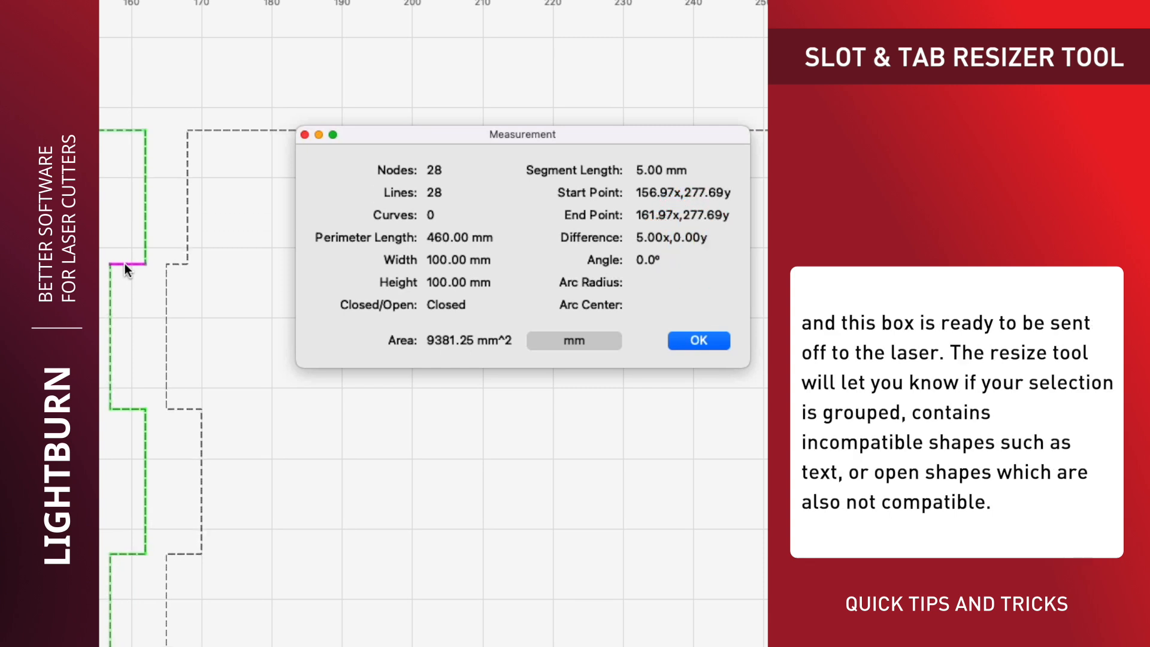
{"action": "left_click", "coordinate": [696, 340]}
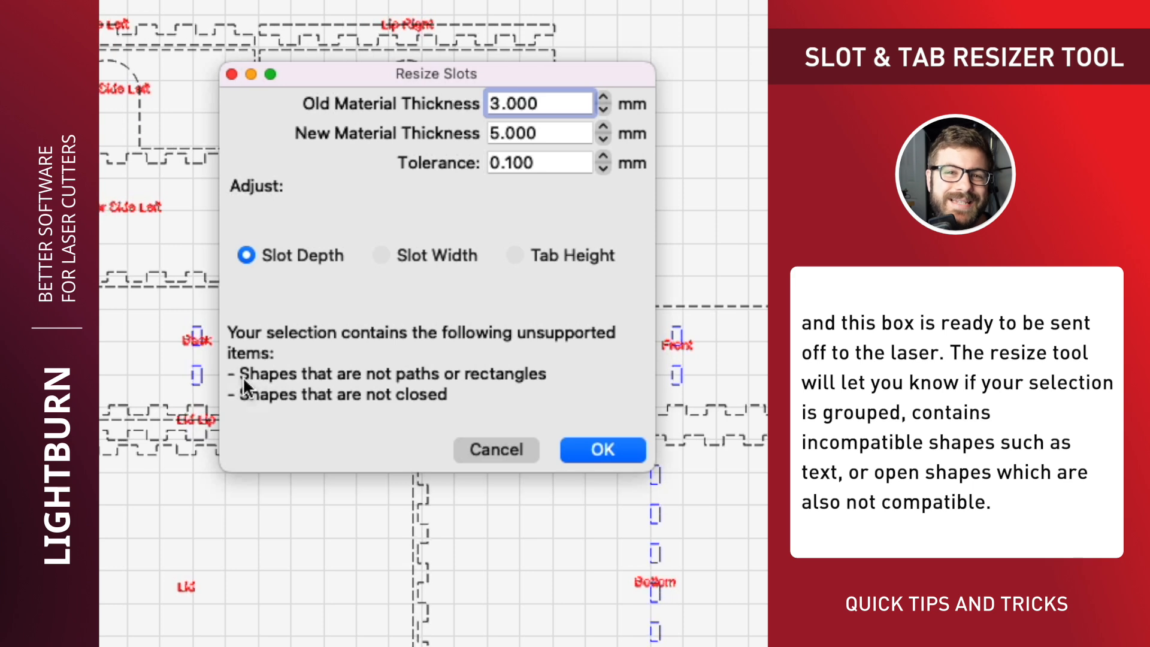
{"action": "mouse_move", "coordinate": [536, 387]}
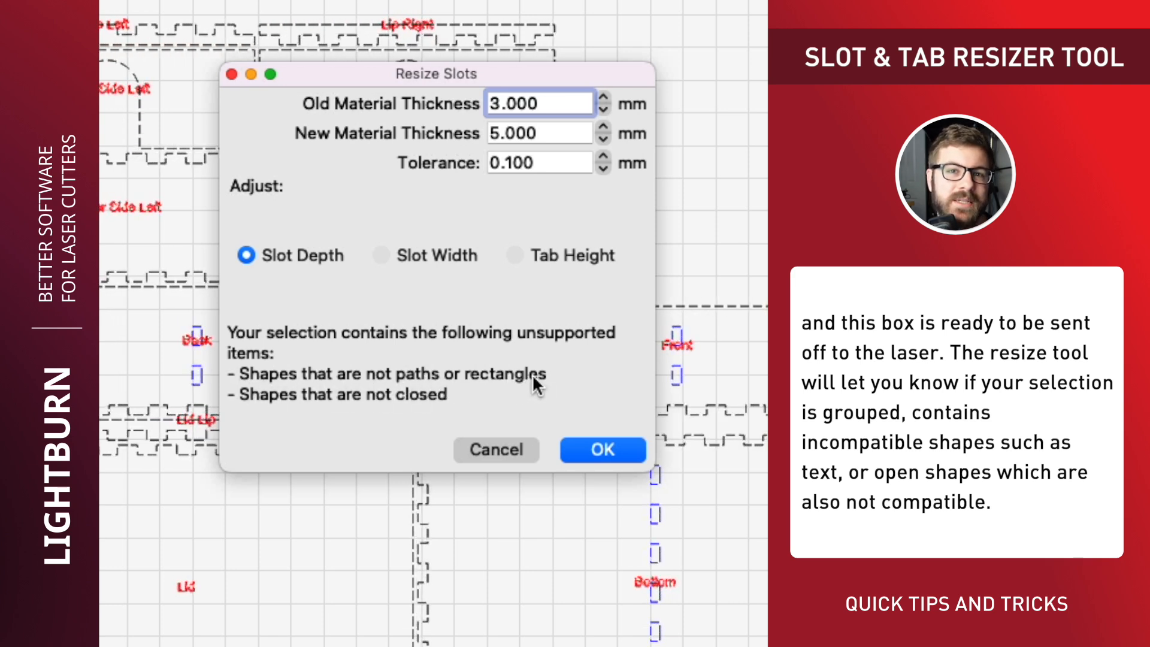
{"action": "mouse_move", "coordinate": [236, 407]}
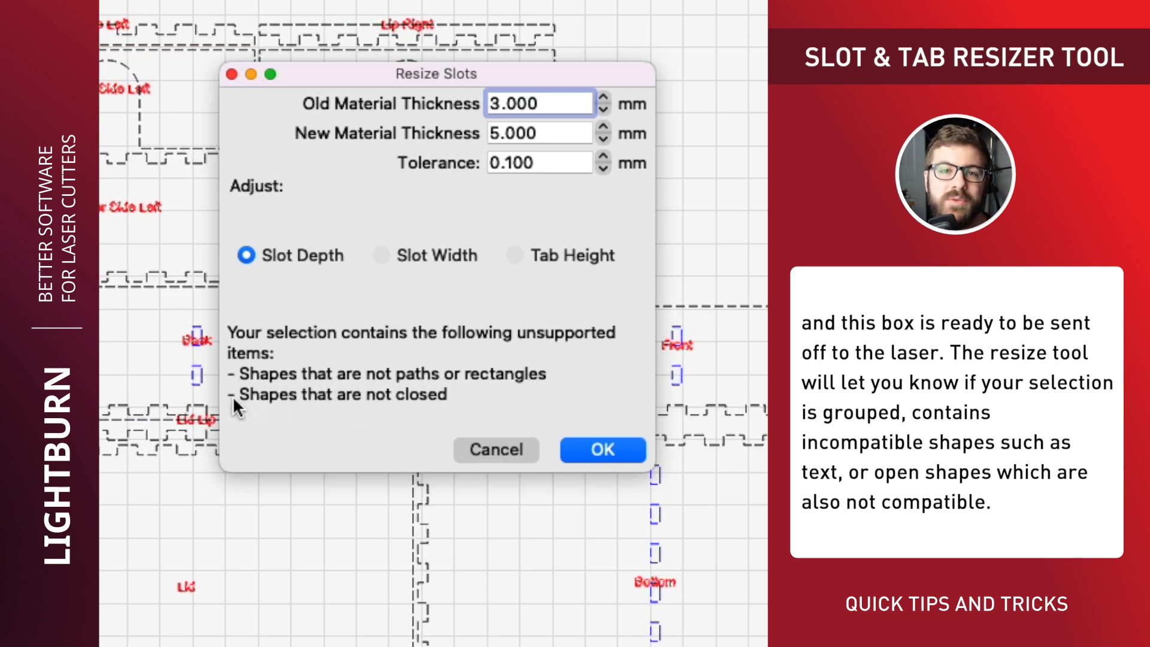
- Dismiss the resize warning about unsupported non-path and unclosed shapes
{"action": "left_click", "coordinate": [601, 449]}
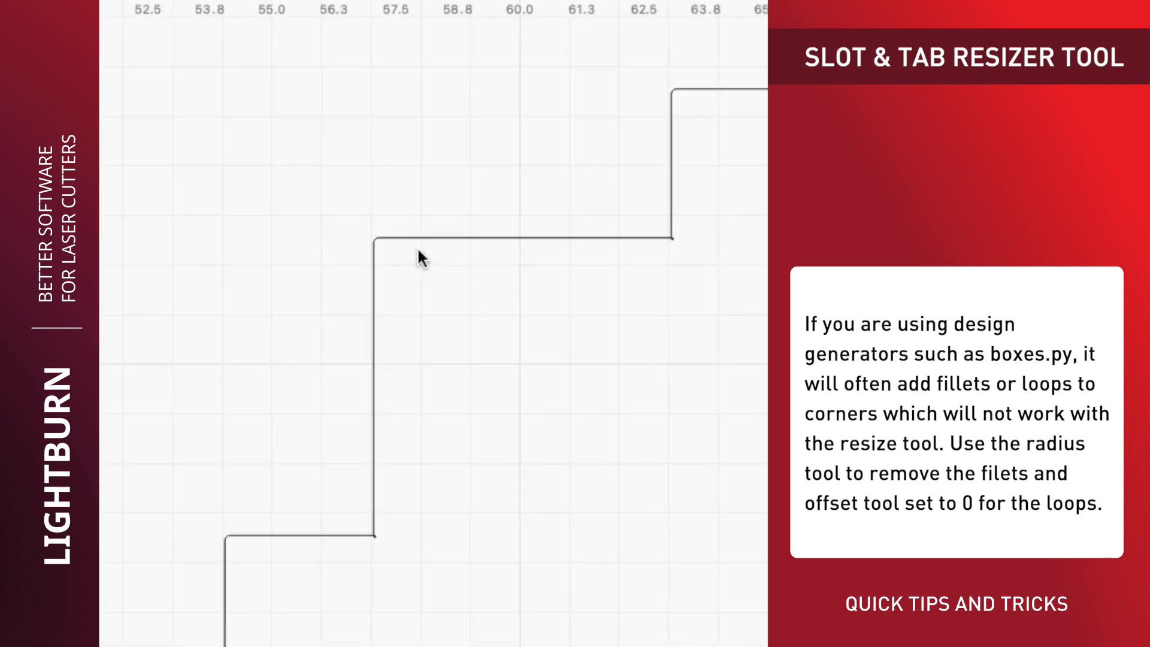